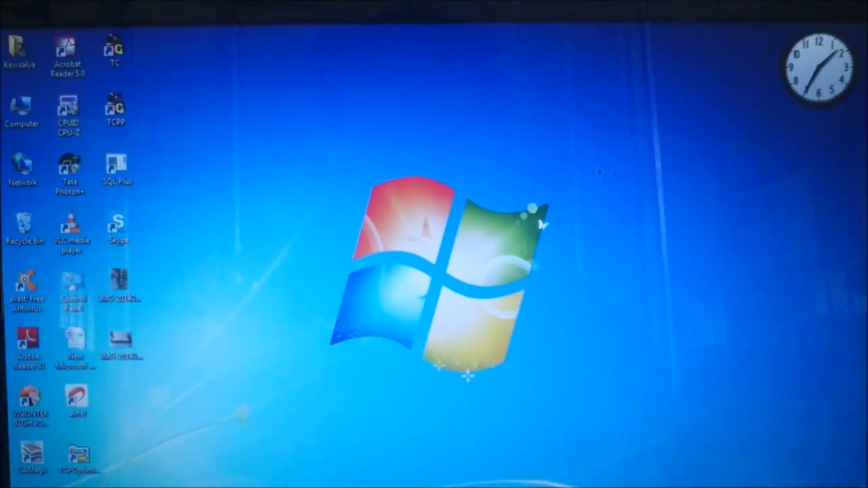
# - Open Control Panel from the Start menu and enter the Administrative Tools folder
pyautogui.click(17, 485)
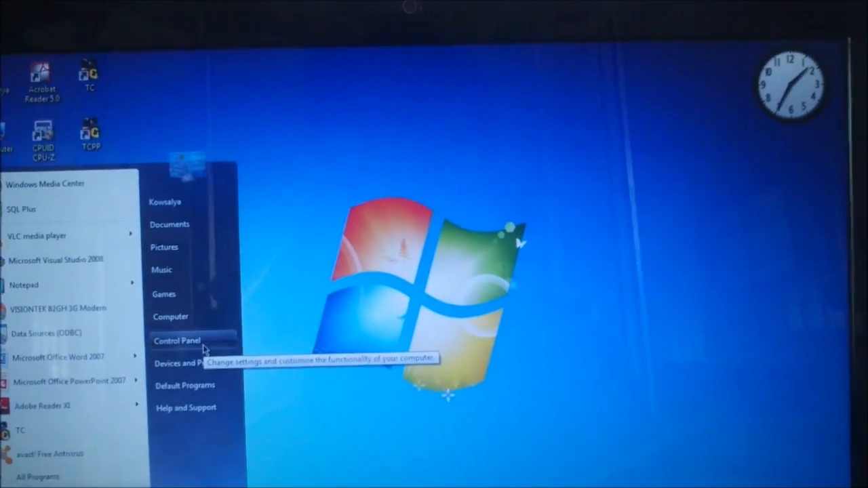
pyautogui.click(178, 341)
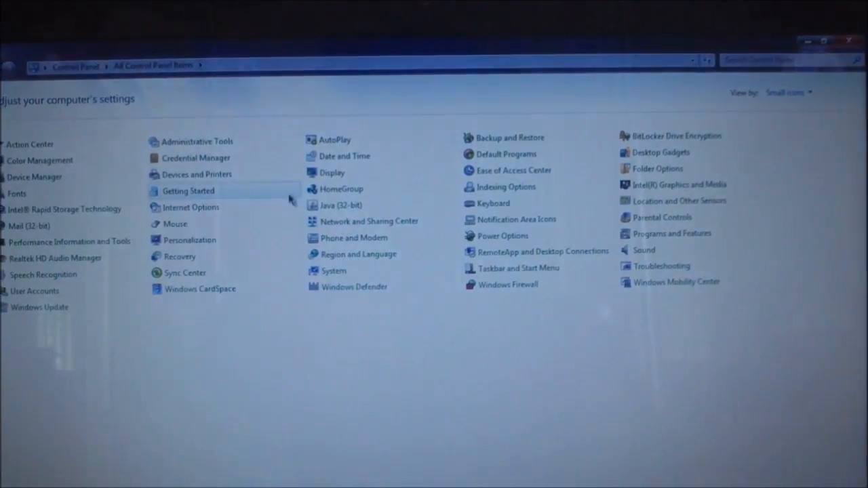
pyautogui.doubleClick(197, 141)
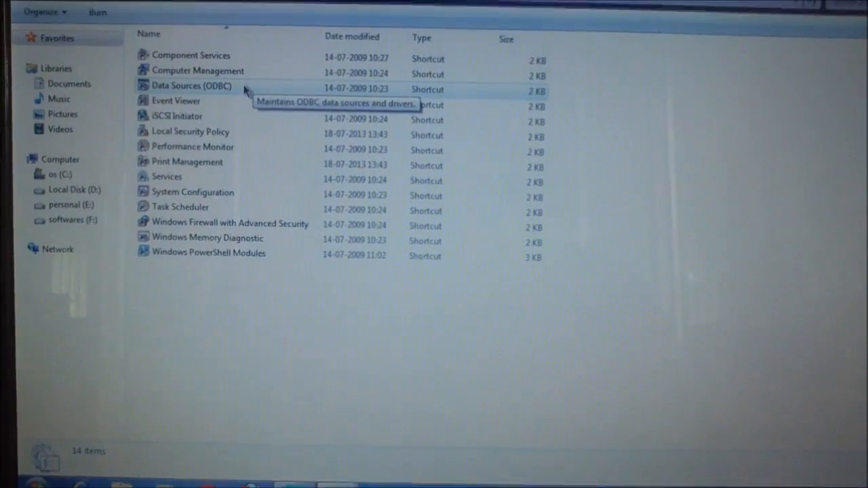
# - Launch Data Sources (ODBC) and try configuring the MS Access Database data source
pyautogui.doubleClick(192, 87)
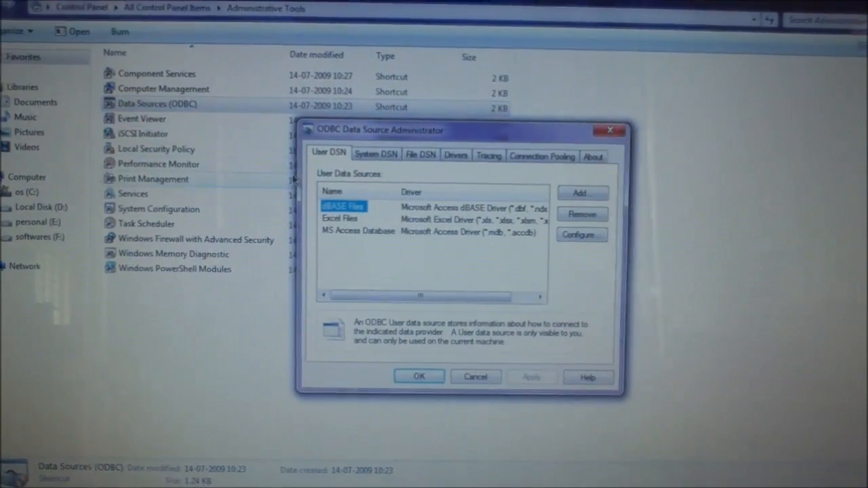
pyautogui.click(357, 231)
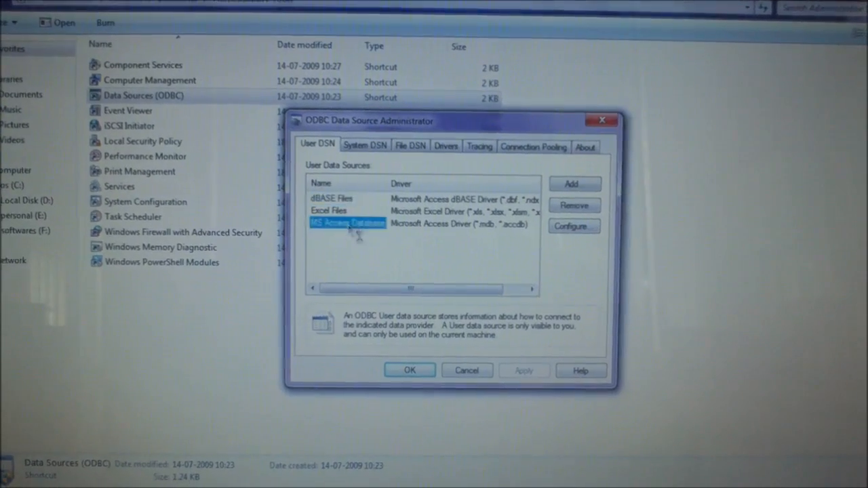
pyautogui.click(573, 226)
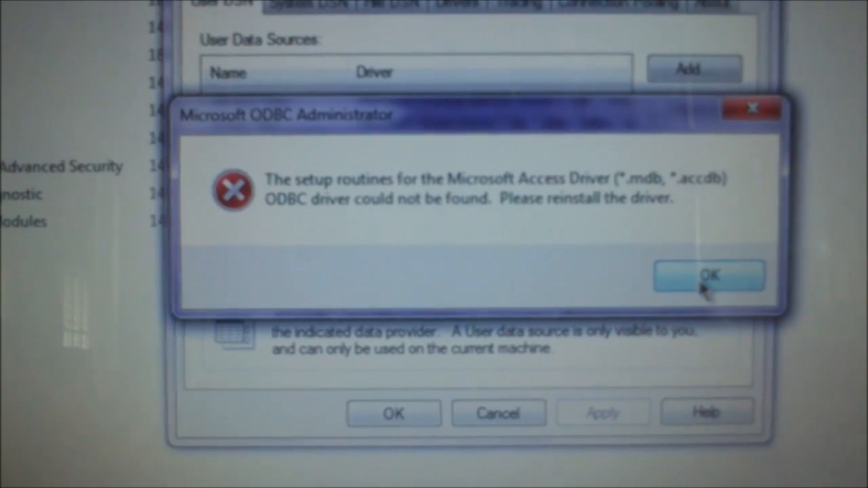
# - Dismiss the driver-not-found and architecture-mismatch errors and cancel the administrator
pyautogui.click(710, 275)
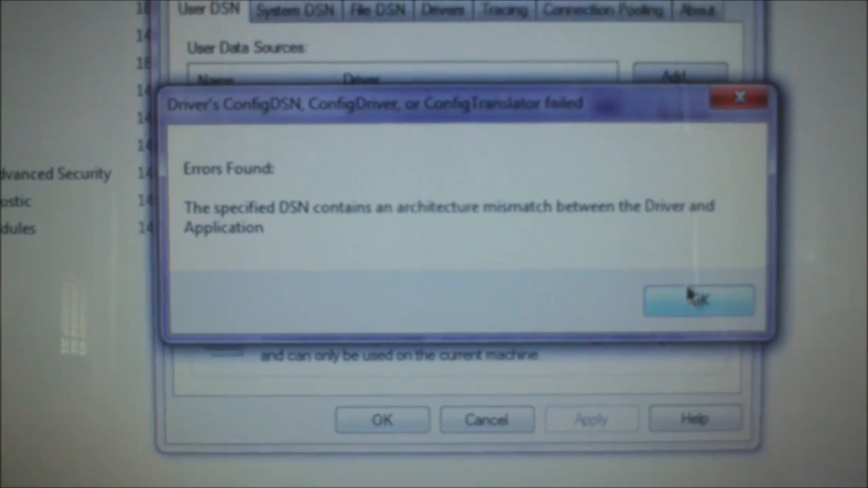
pyautogui.click(698, 301)
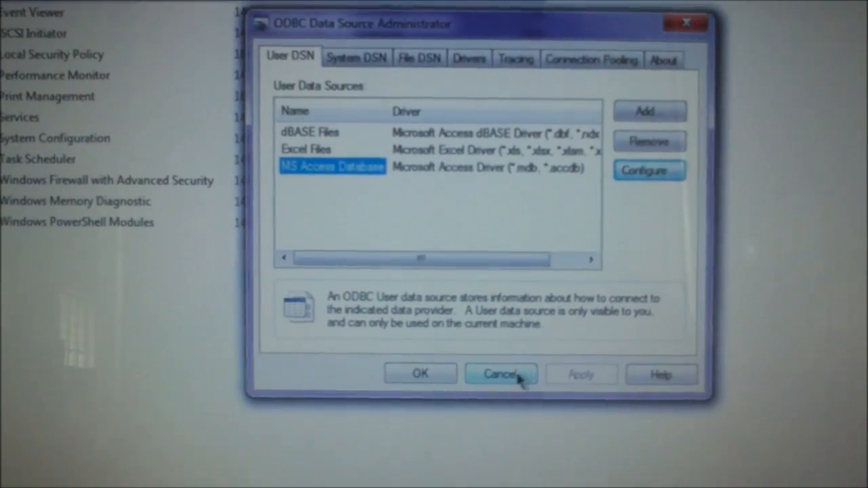
pyautogui.click(501, 373)
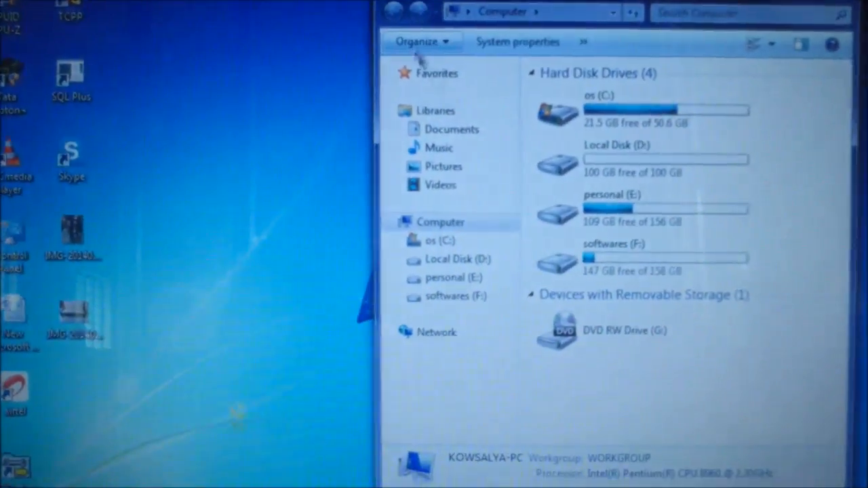
# - Browse from drive os (C:) into the Windows folder
pyautogui.doubleClick(568, 112)
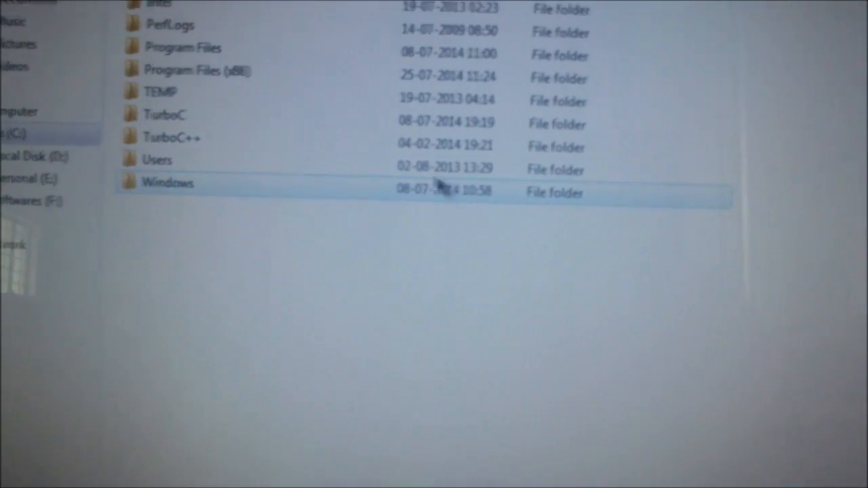
pyautogui.doubleClick(168, 182)
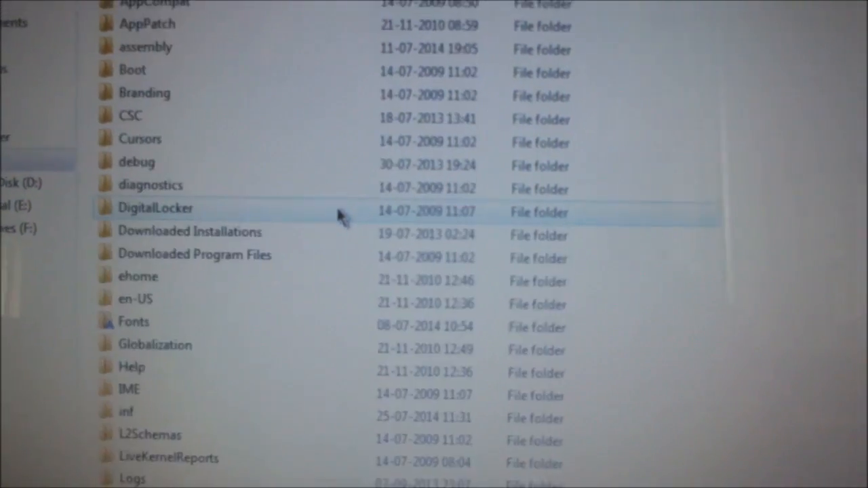
pyautogui.scroll(-3)
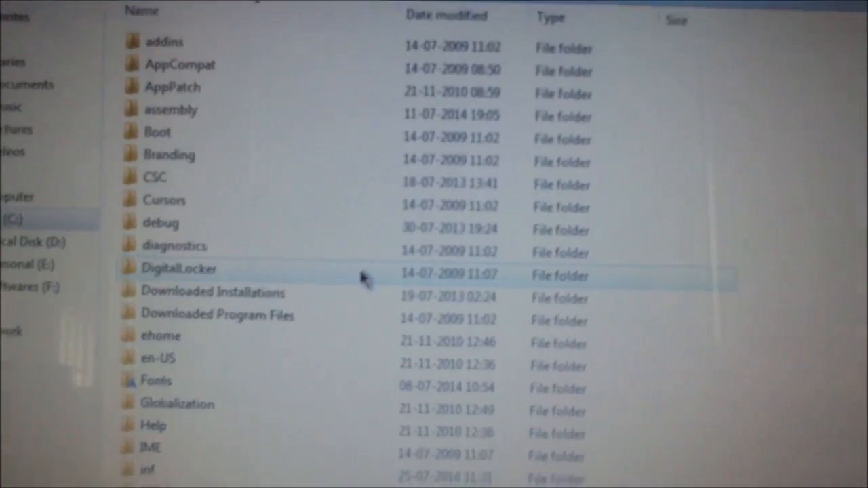
pyautogui.scroll(-3)
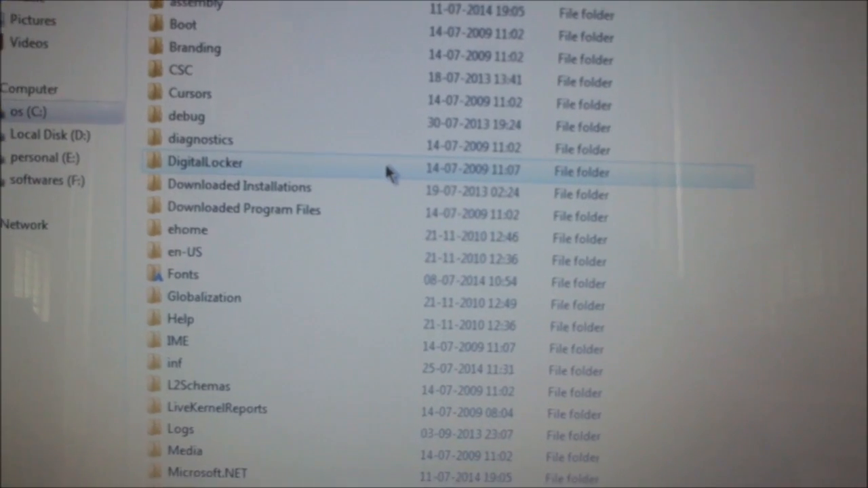
# - Open System32 and scroll down to the ODBC files like odbcad32
pyautogui.click(204, 161)
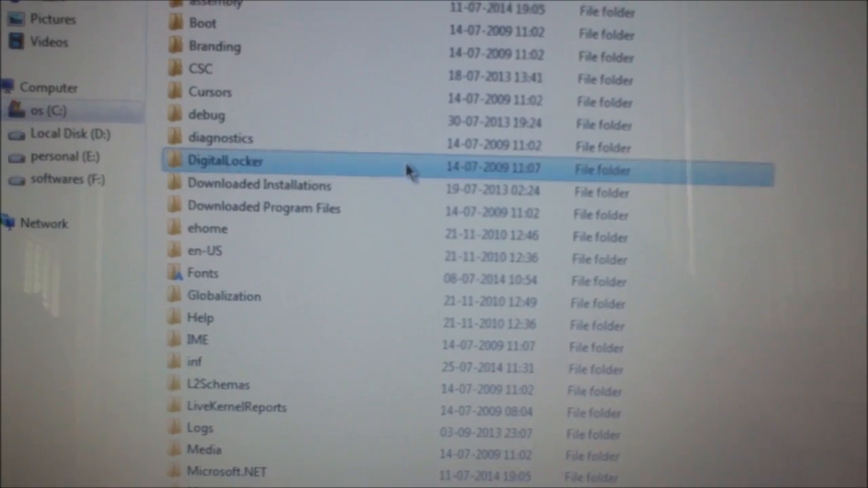
pyautogui.scroll(-3)
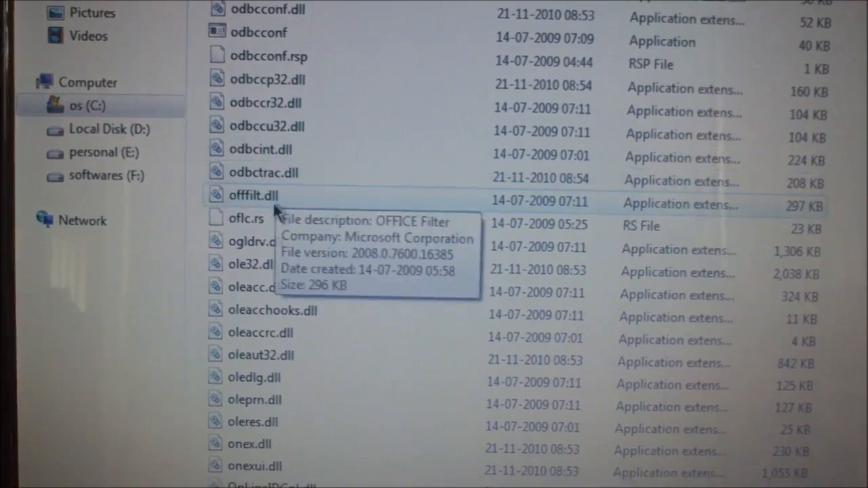
pyautogui.scroll(-3)
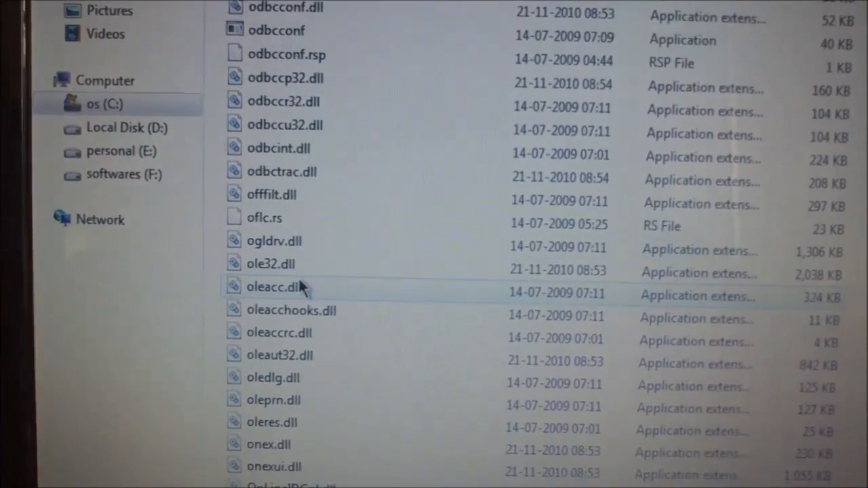
pyautogui.click(274, 241)
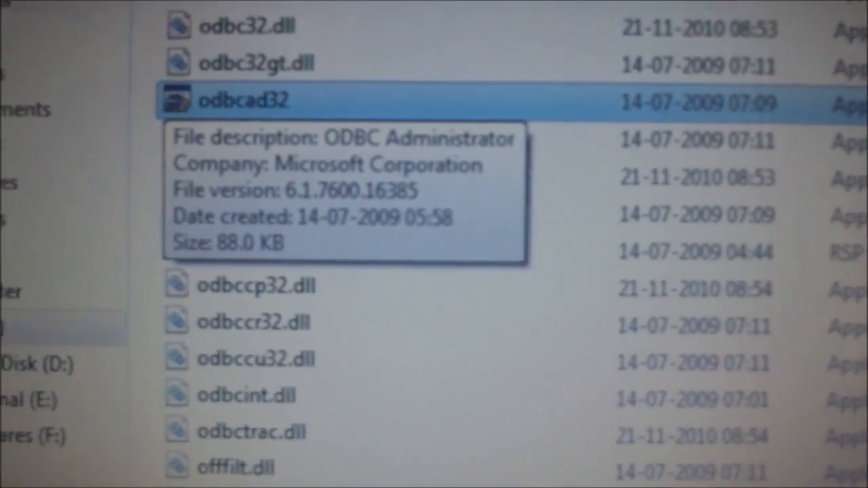
# - Run System32's odbcad32, configure MS Access Database, and dismiss the missing-driver error
pyautogui.doubleClick(244, 101)
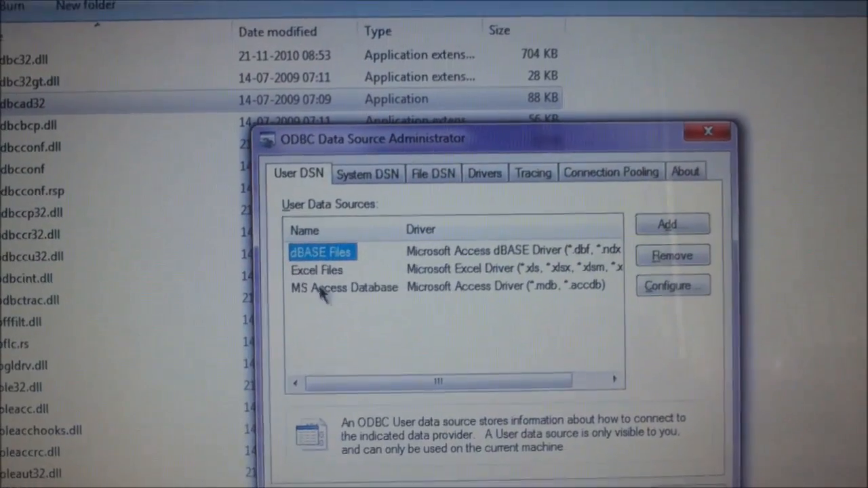
pyautogui.click(673, 285)
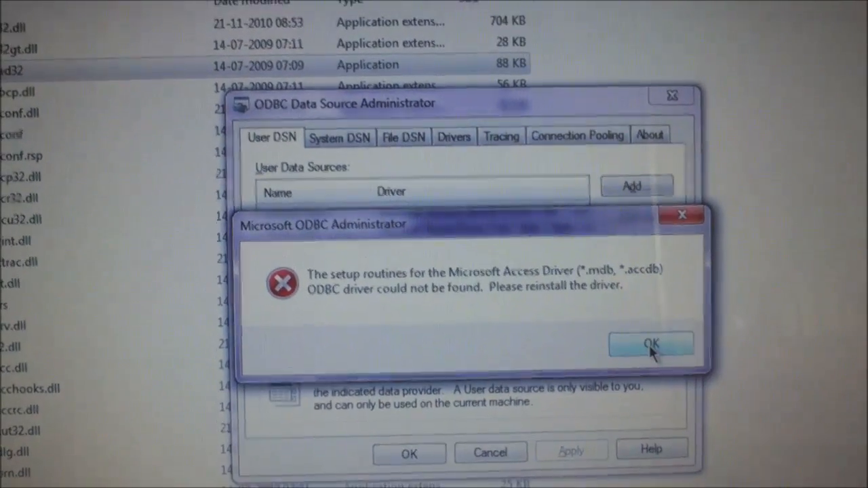
pyautogui.click(649, 345)
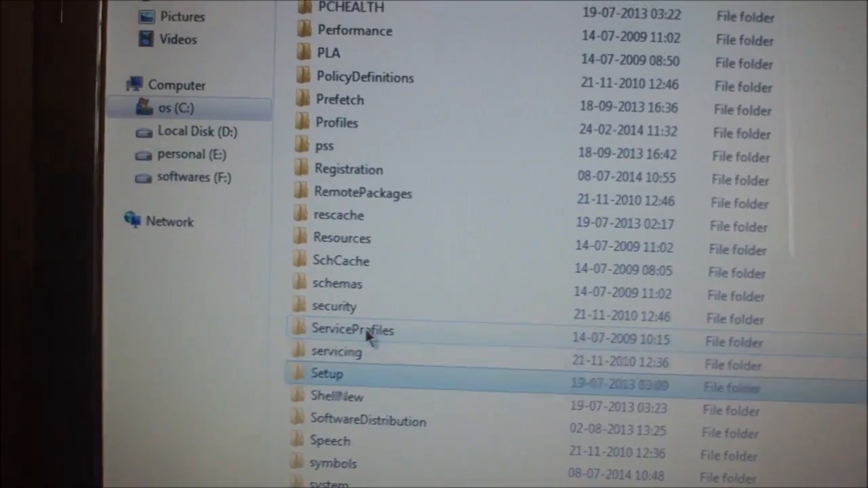
# - Open the SysWOW64 folder in Windows and scroll down to its odbcad32
pyautogui.scroll(-3)
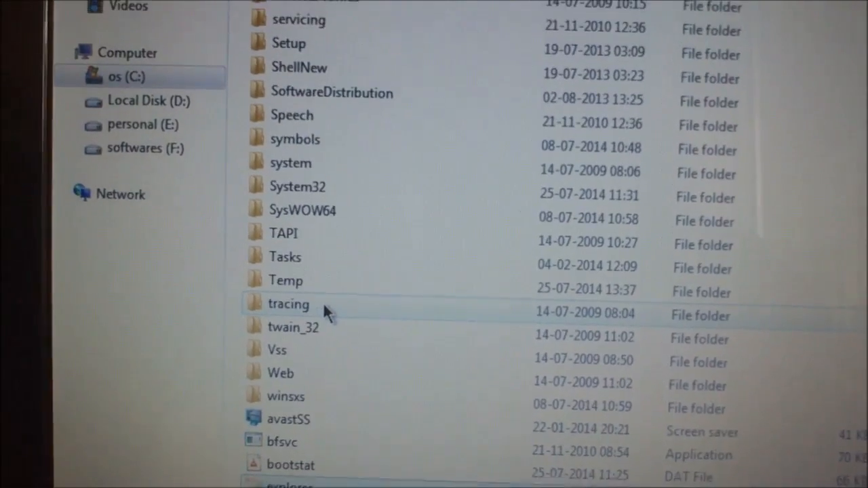
pyautogui.click(296, 176)
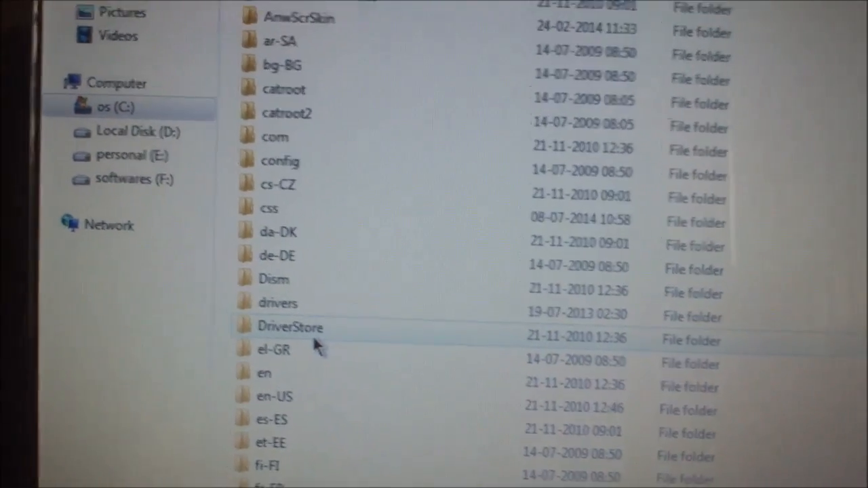
pyautogui.scroll(-3)
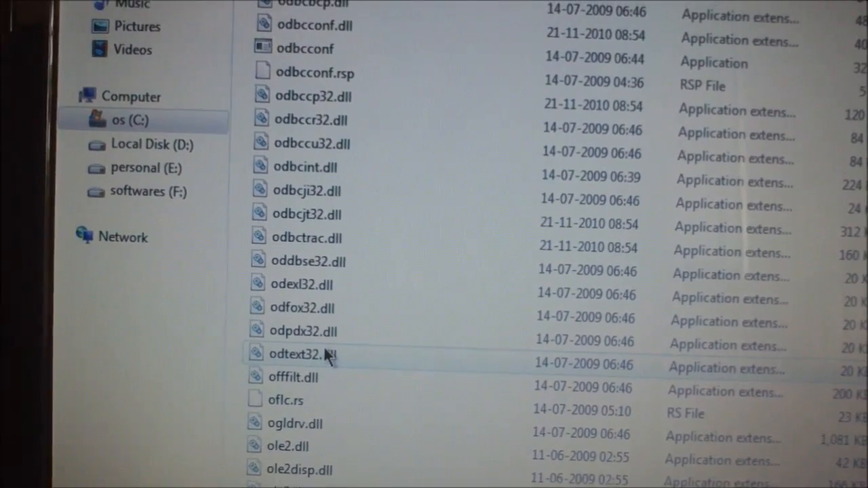
pyautogui.scroll(-3)
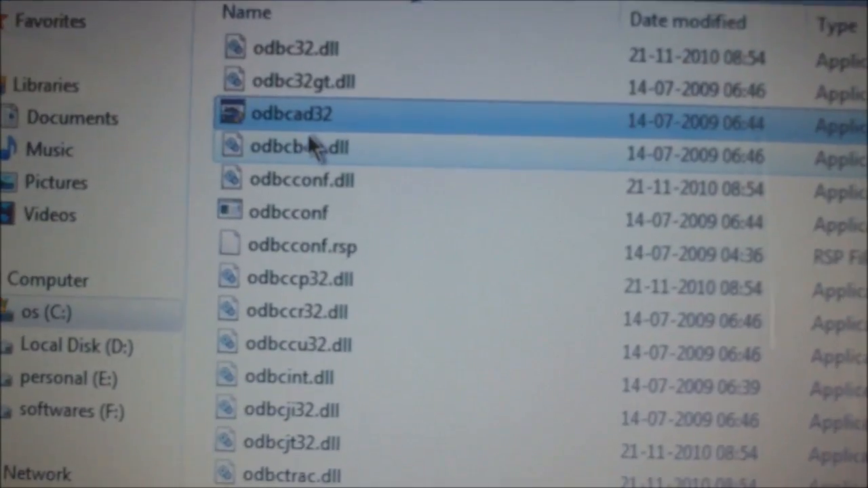
# - Run the 32-bit SysWOW64 odbcad32 and configure MS Access Database
pyautogui.doubleClick(291, 114)
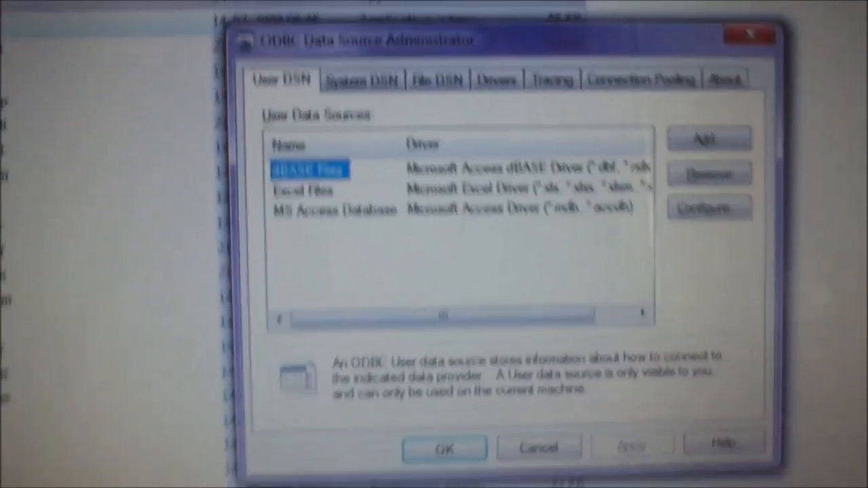
pyautogui.click(349, 200)
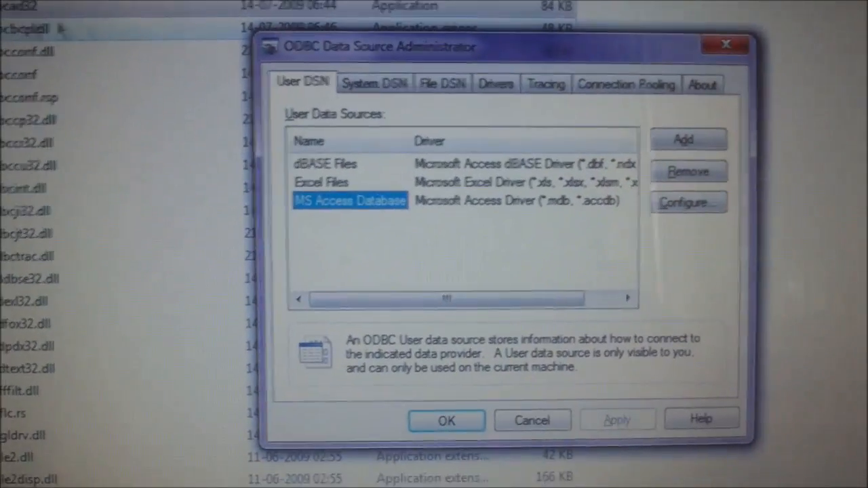
pyautogui.click(688, 202)
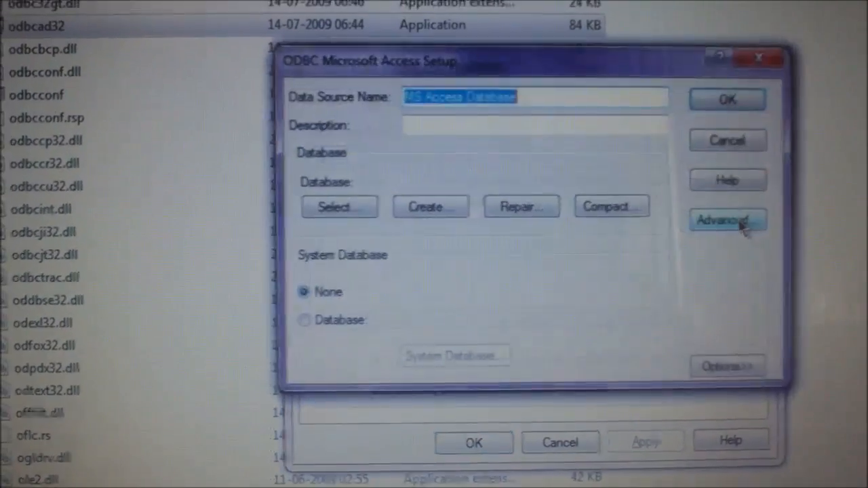